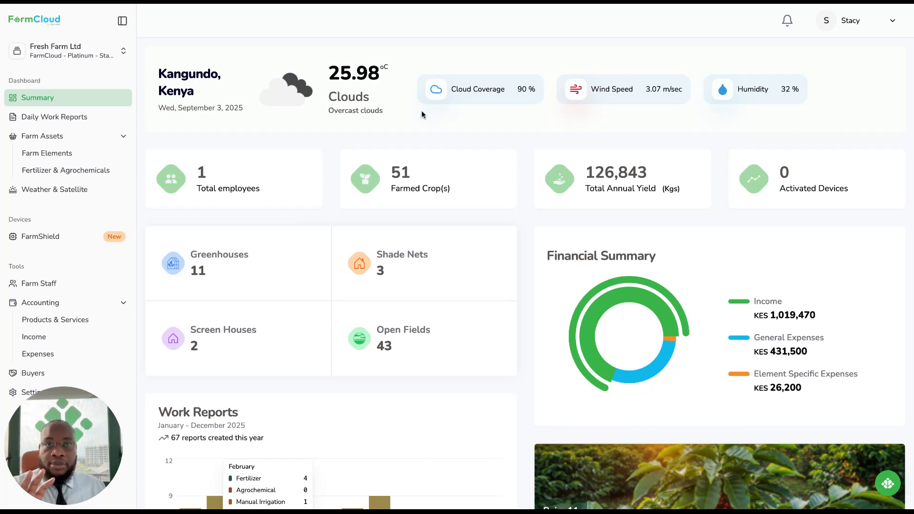
mouse_move(204, 97)
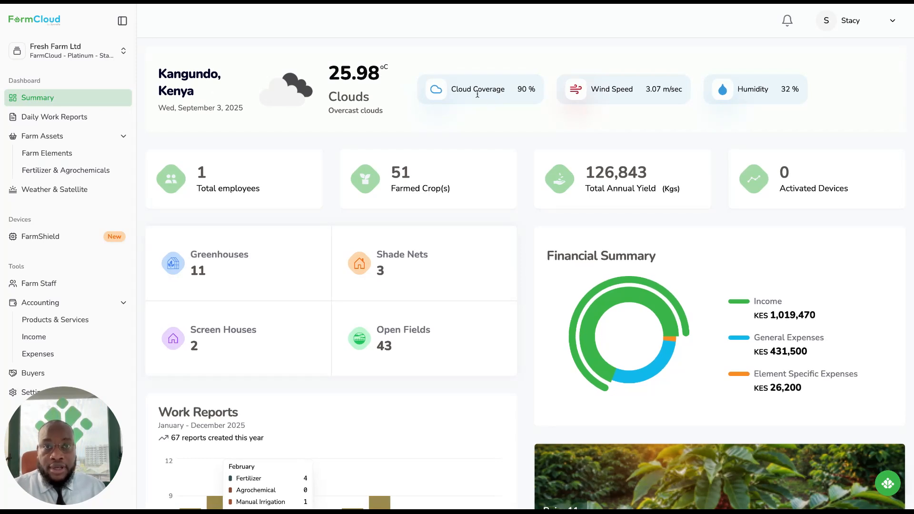
mouse_move(492, 109)
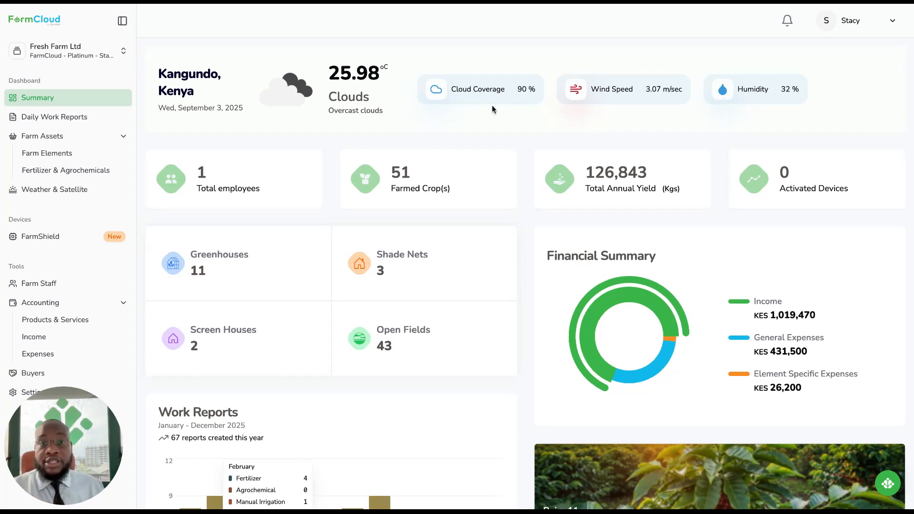
mouse_move(637, 97)
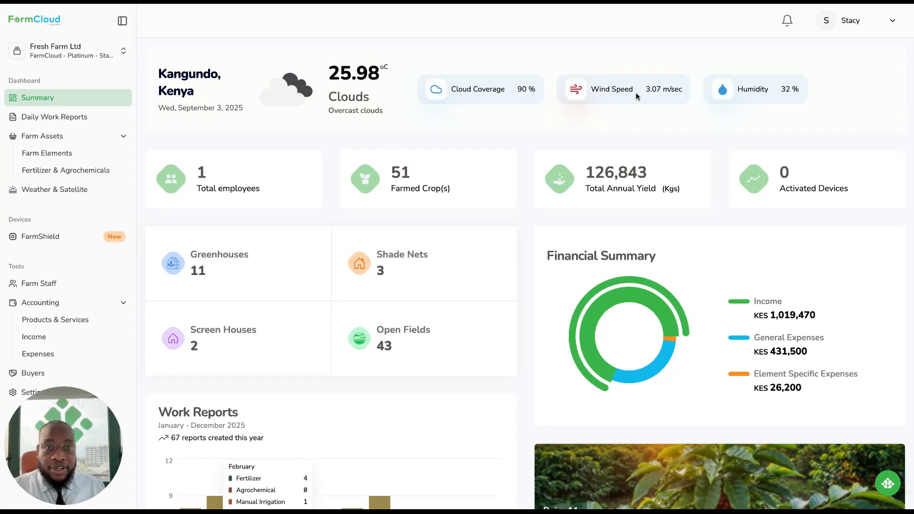
mouse_move(280, 201)
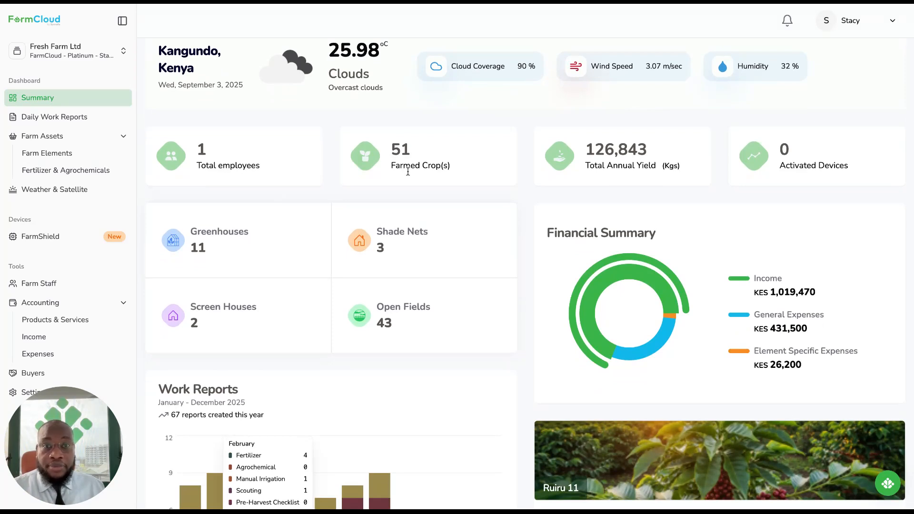
mouse_move(208, 278)
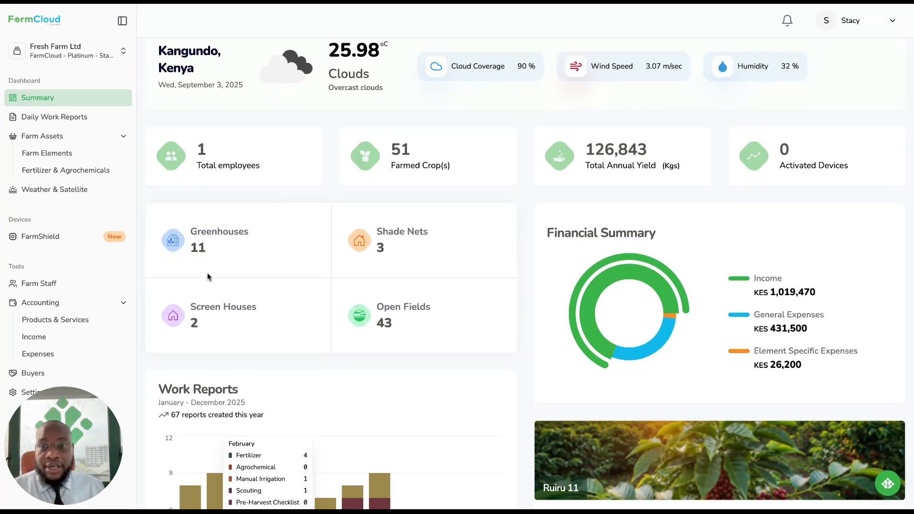
mouse_move(286, 266)
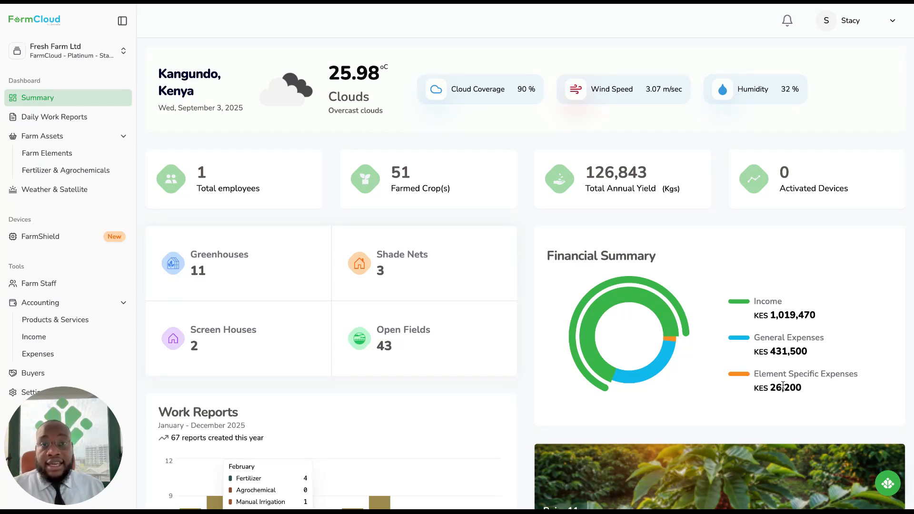
Step: View the Daily Work Reports, browsing the agrochemical and manual irrigation categories
scroll(down, 3)
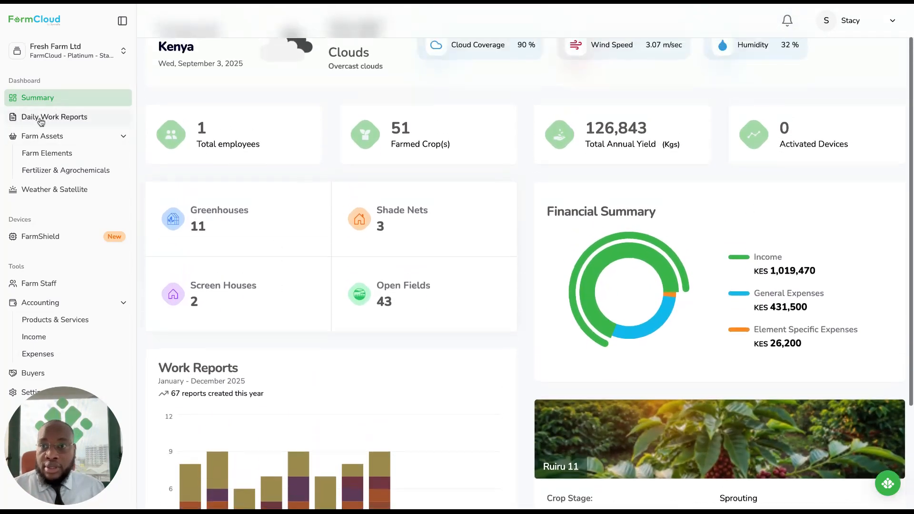
click(55, 117)
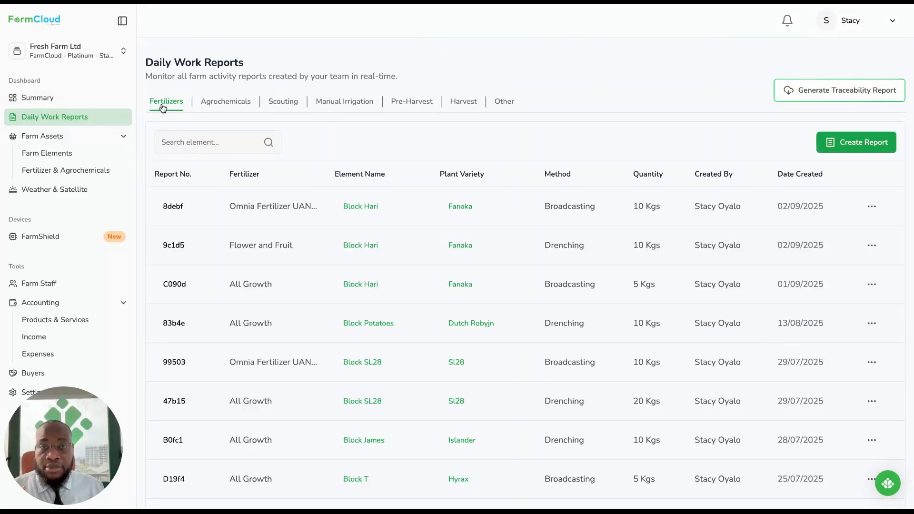
click(225, 101)
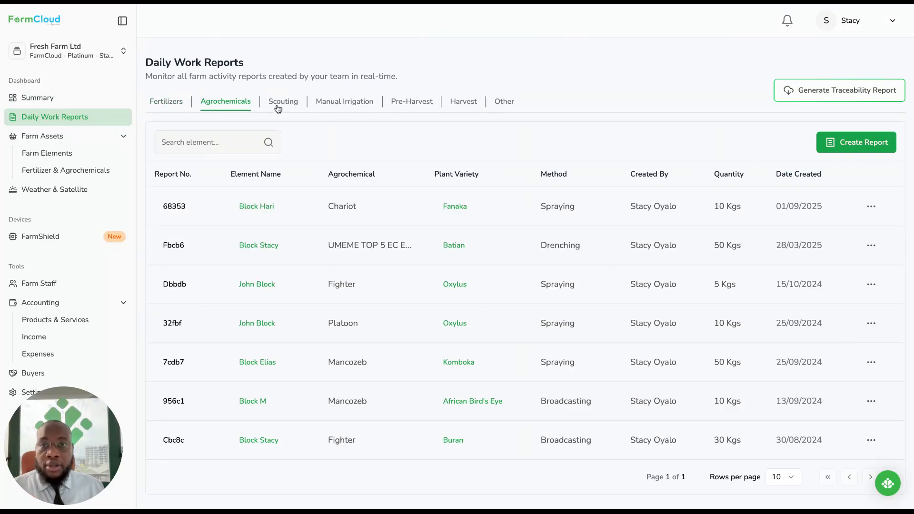
click(344, 101)
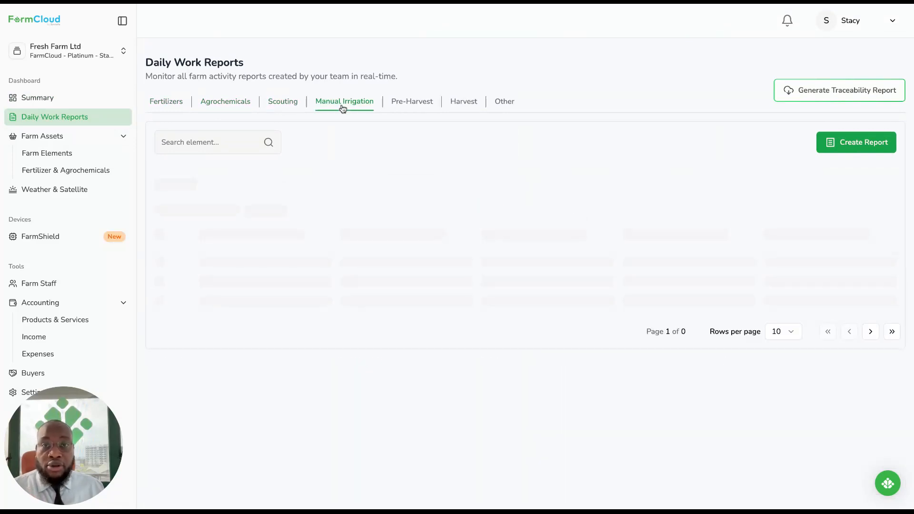
mouse_move(412, 105)
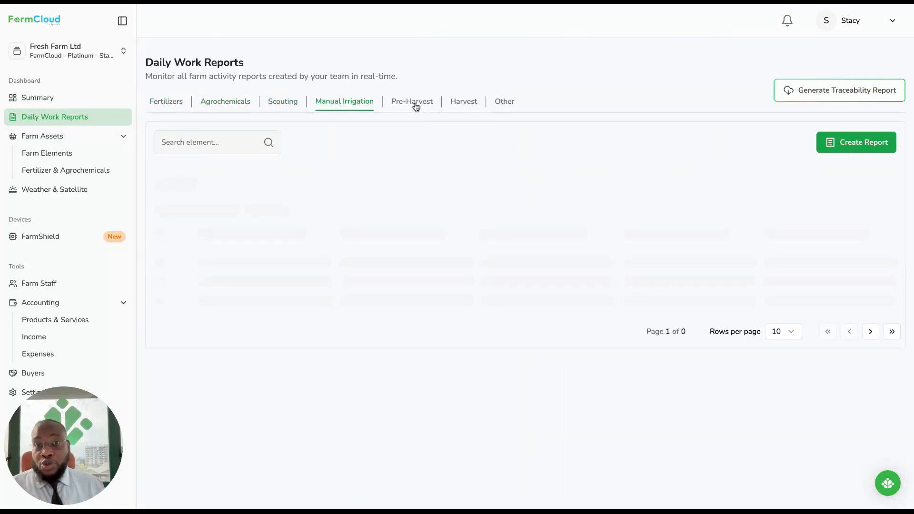
Step: Browse the pre-harvest, harvest and other report categories, ending on the pruning entry
click(411, 102)
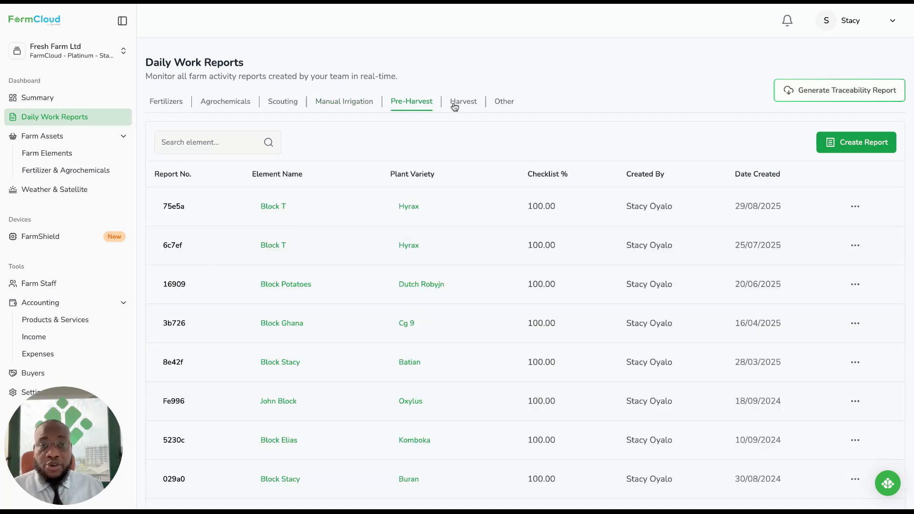
click(463, 101)
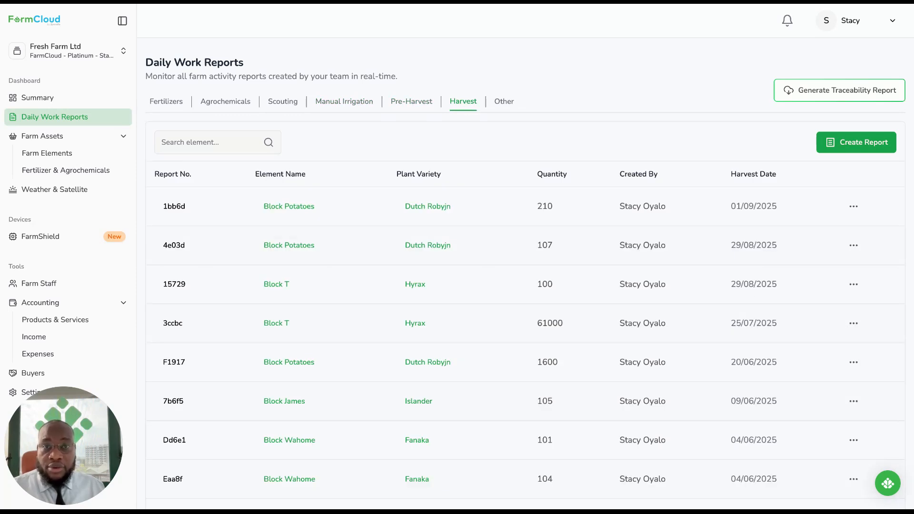
mouse_move(491, 105)
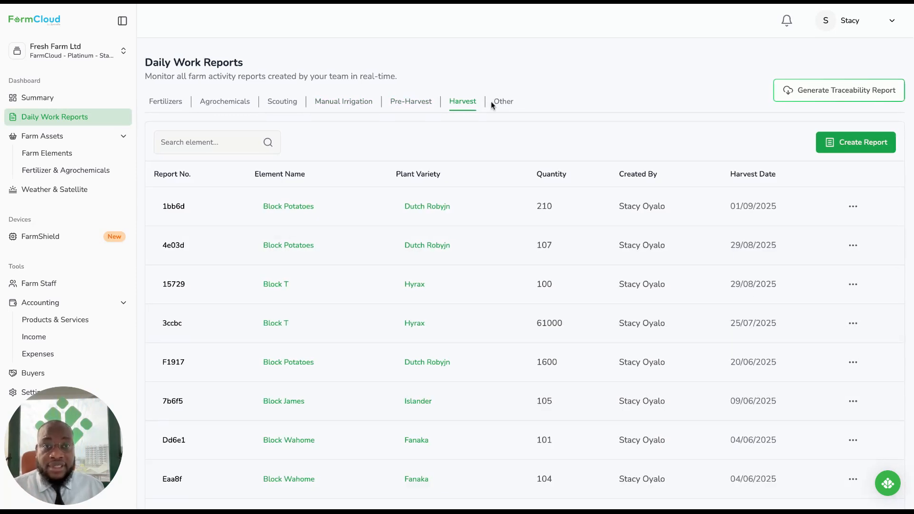
click(502, 101)
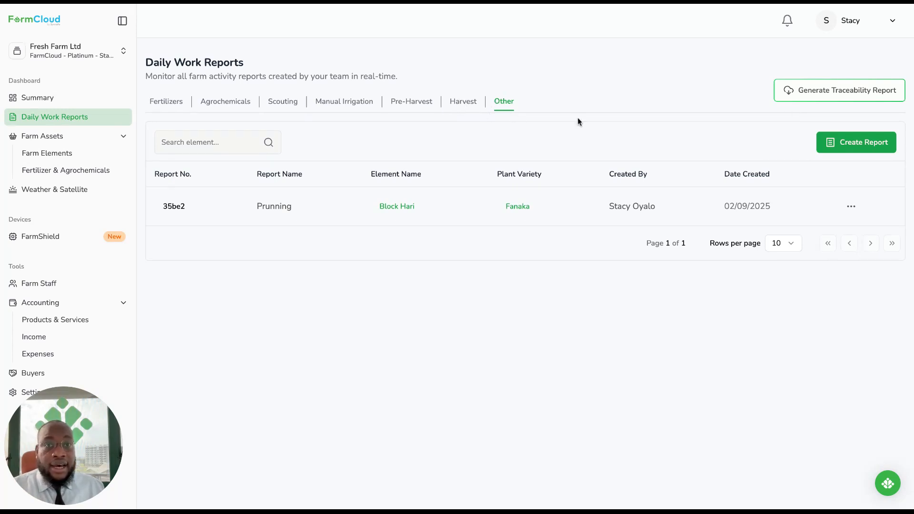
mouse_move(488, 178)
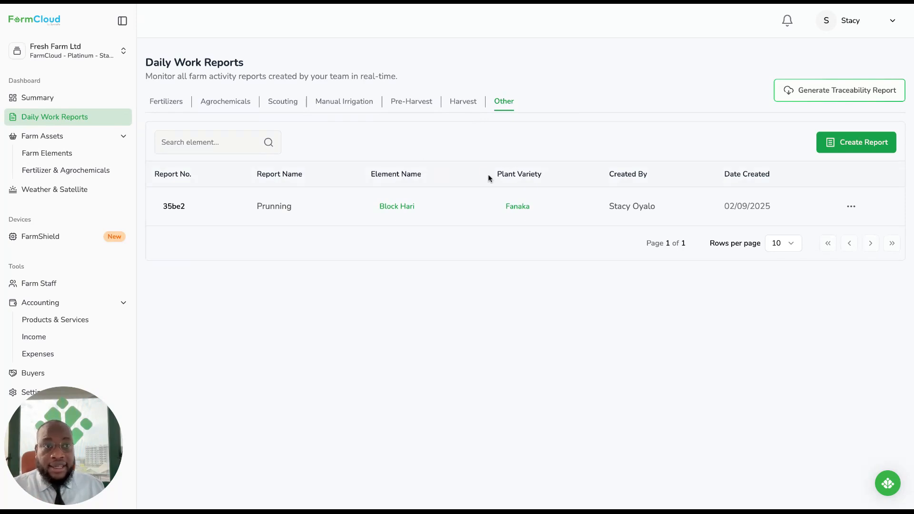
mouse_move(817, 98)
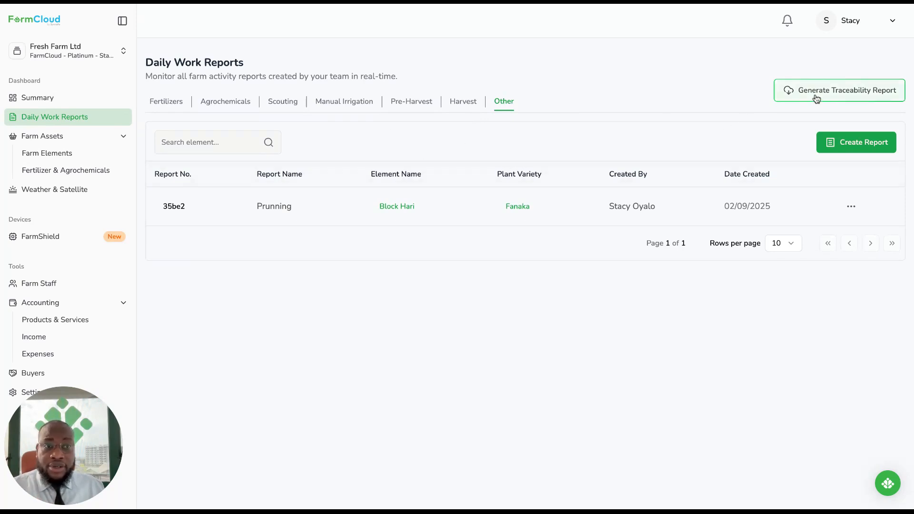
Step: Preview a traceability report for Block Maize including fertilizer reports, then dismiss the form
click(839, 91)
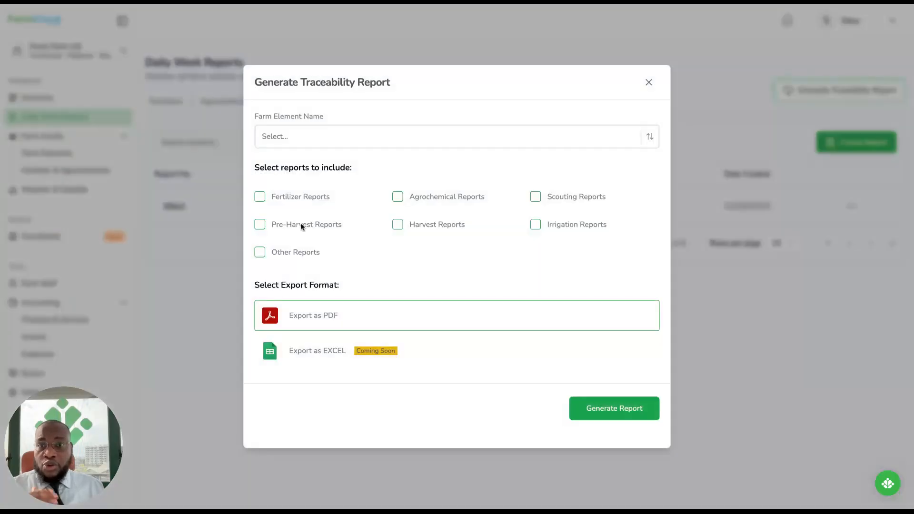
click(456, 136)
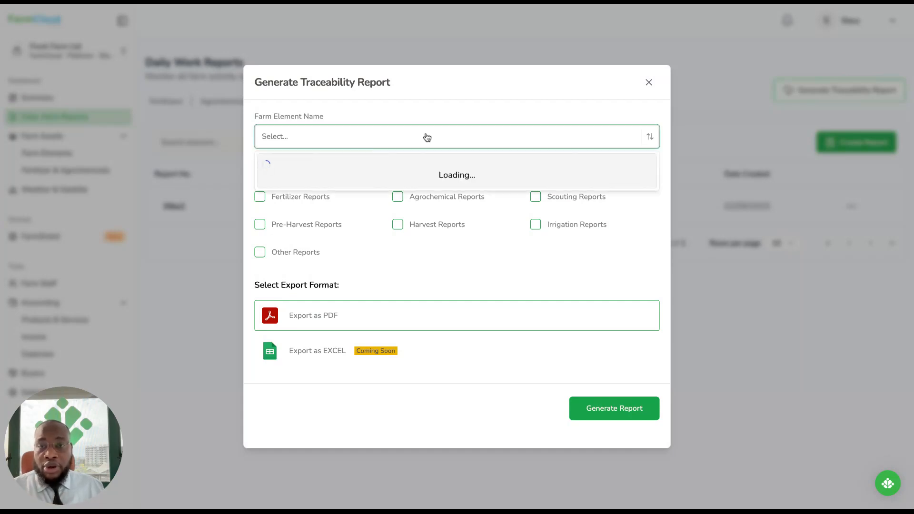
mouse_move(449, 240)
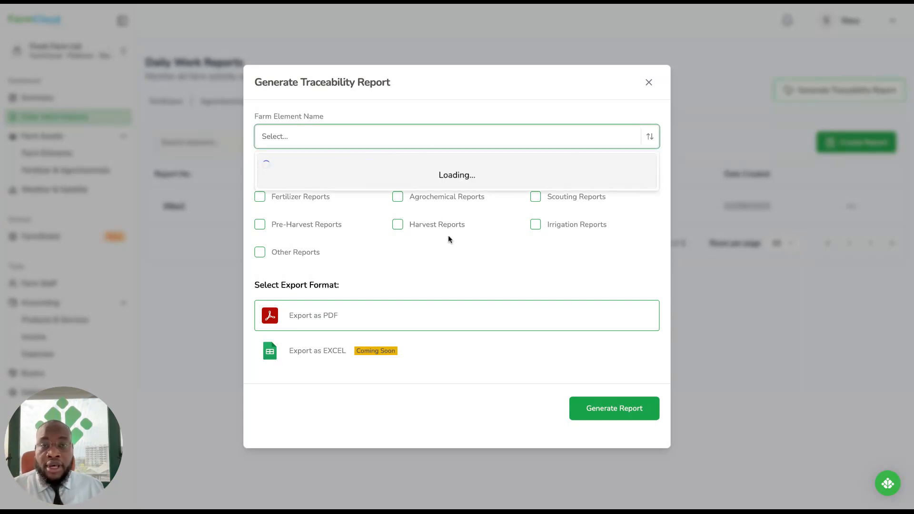
click(456, 136)
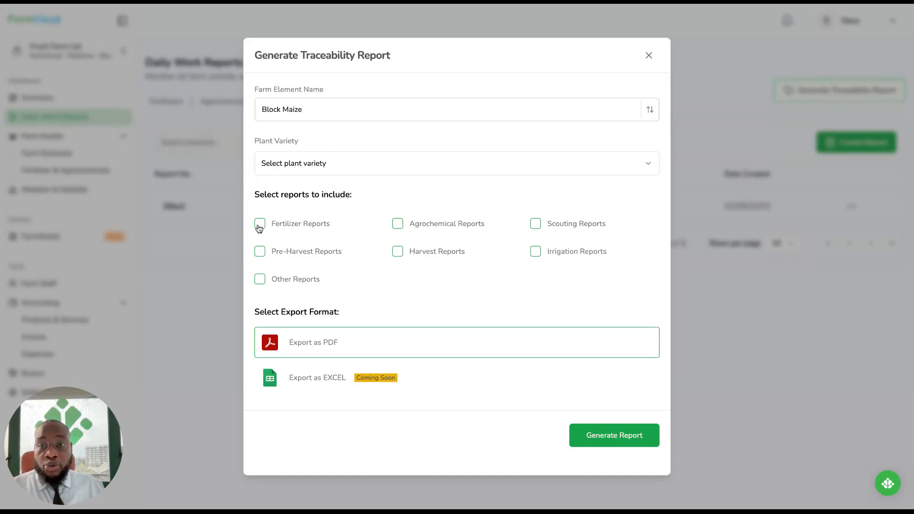
click(259, 223)
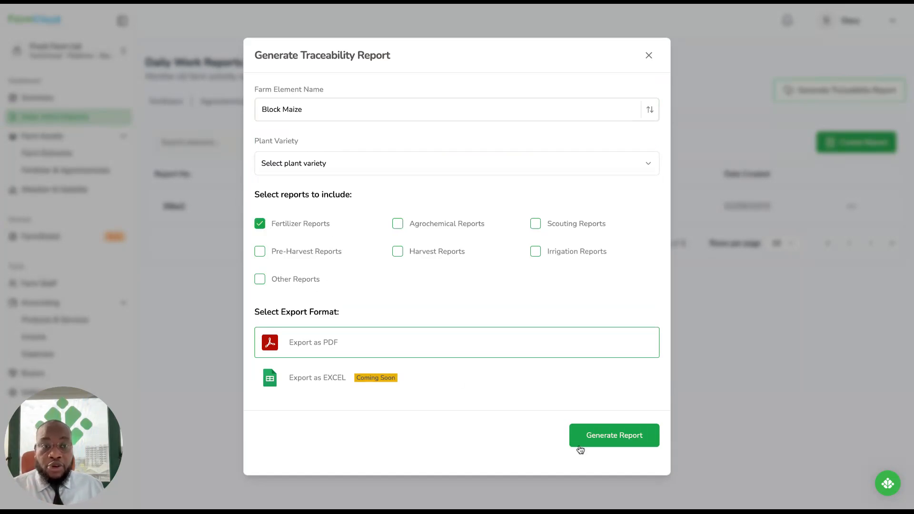
mouse_move(580, 116)
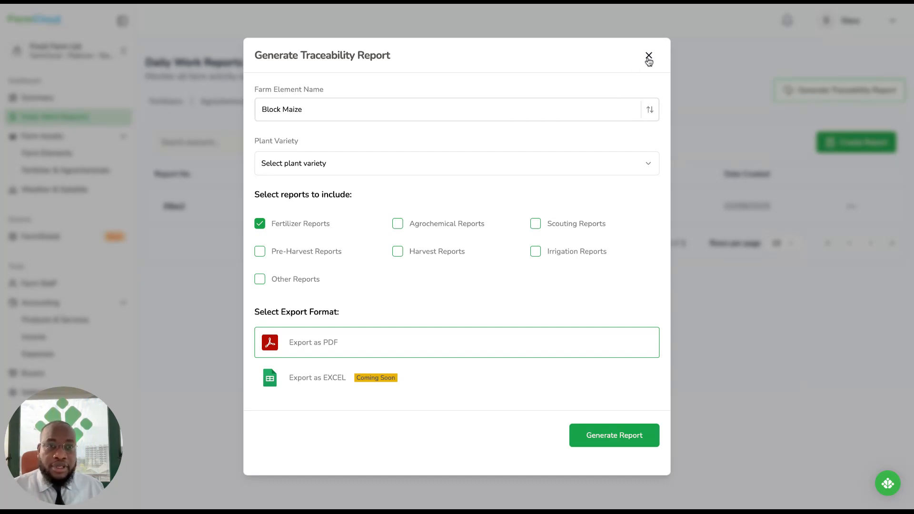
click(649, 55)
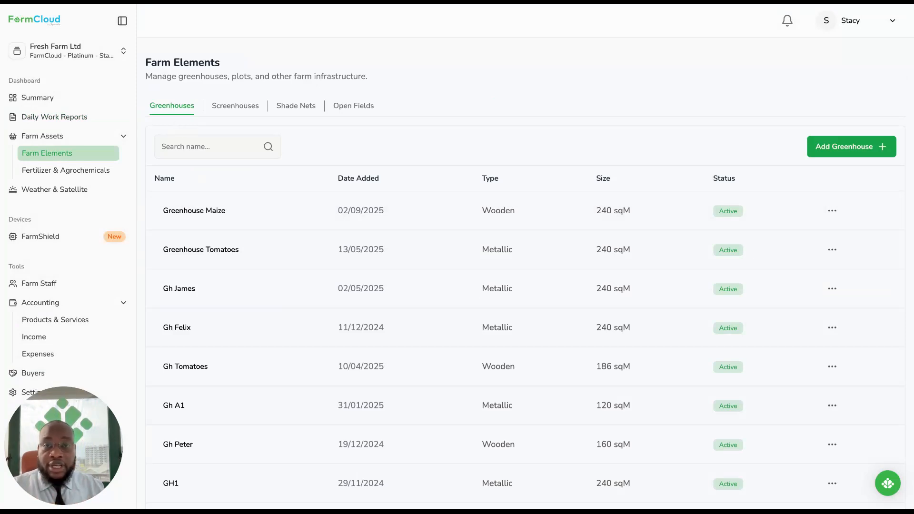
Step: View the open field blocks, then the Fertilizer & Agrochemicals inventory
click(354, 106)
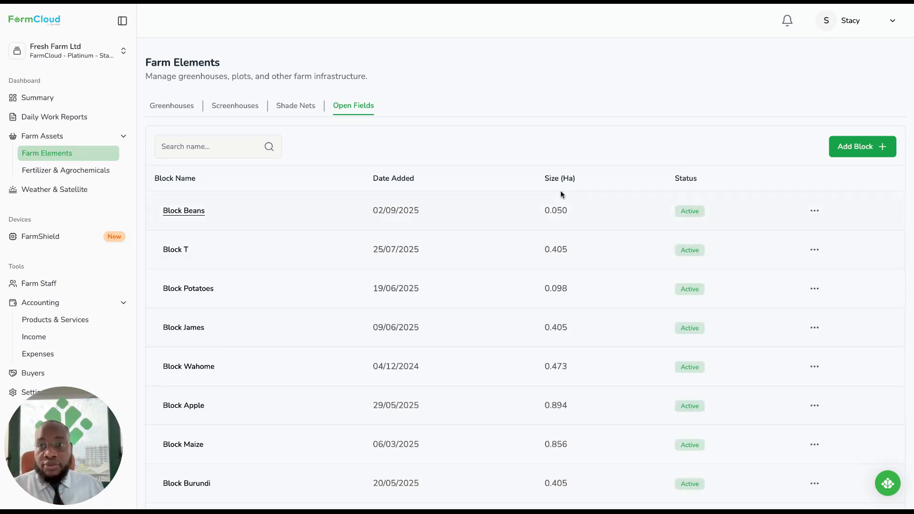
click(65, 170)
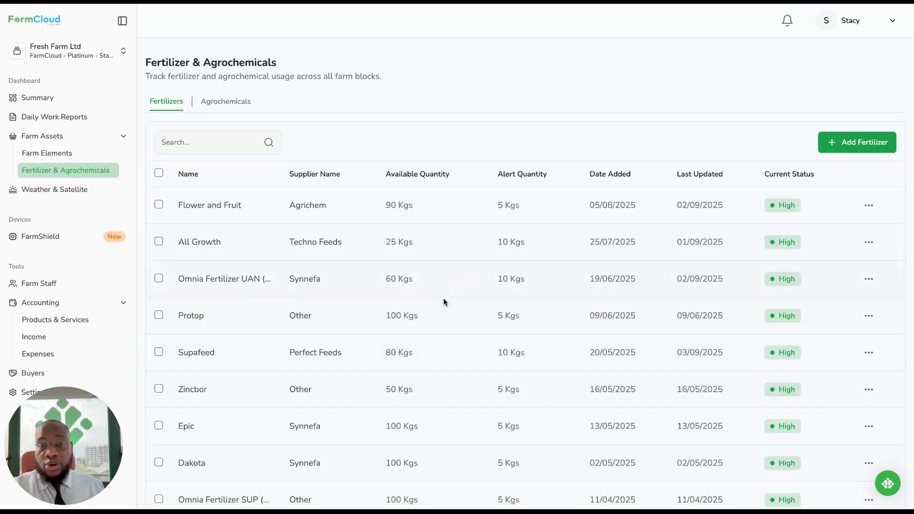
Step: Browse the agrochemical and fertilizer stock lists, then go to Weather & Satellite
click(226, 101)
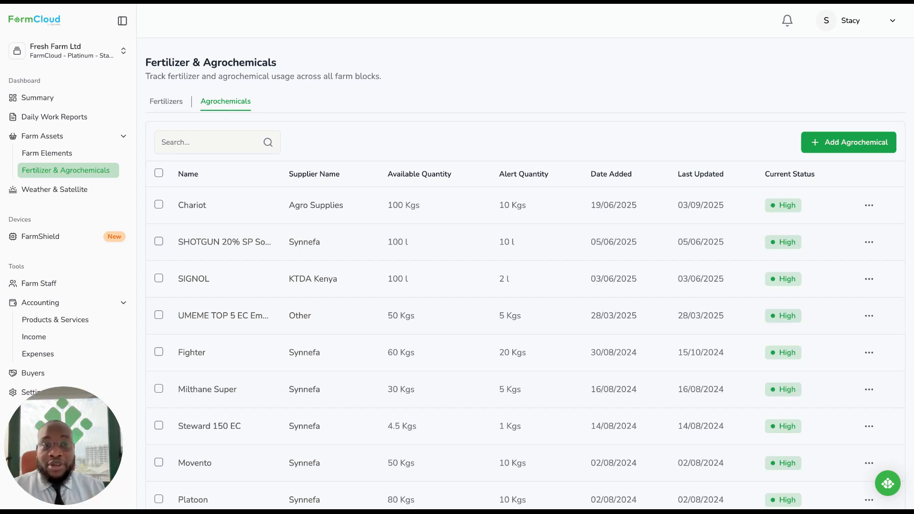
mouse_move(273, 180)
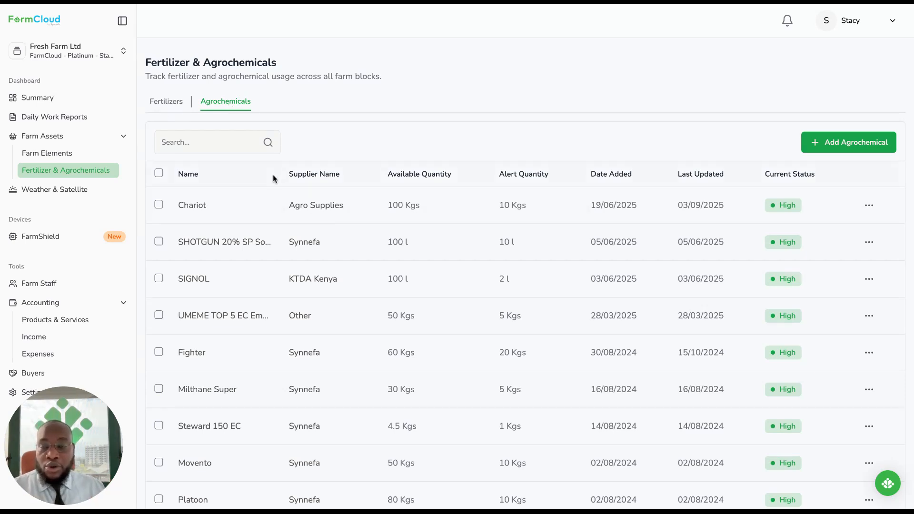
click(166, 101)
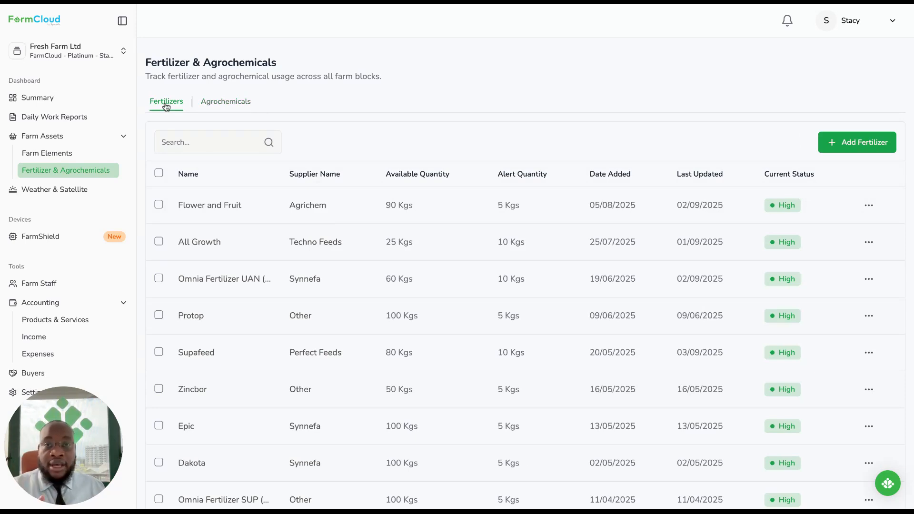
mouse_move(218, 111)
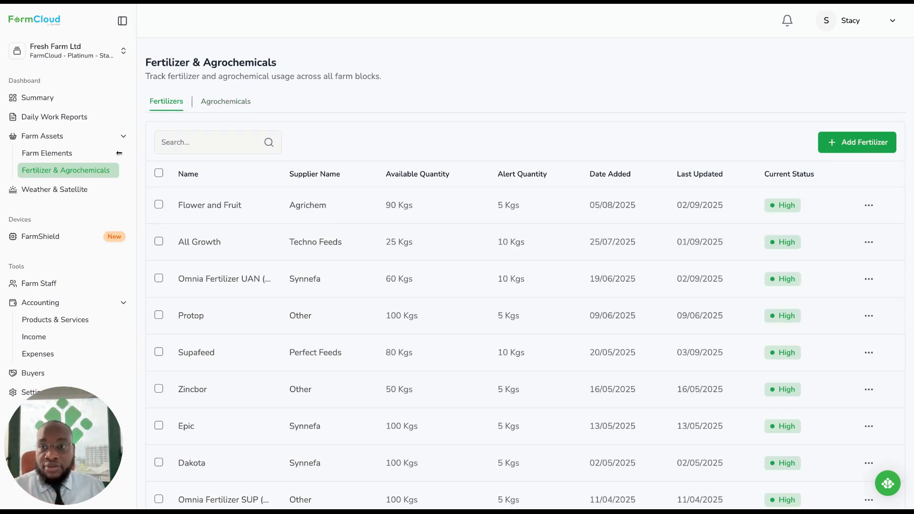
click(55, 189)
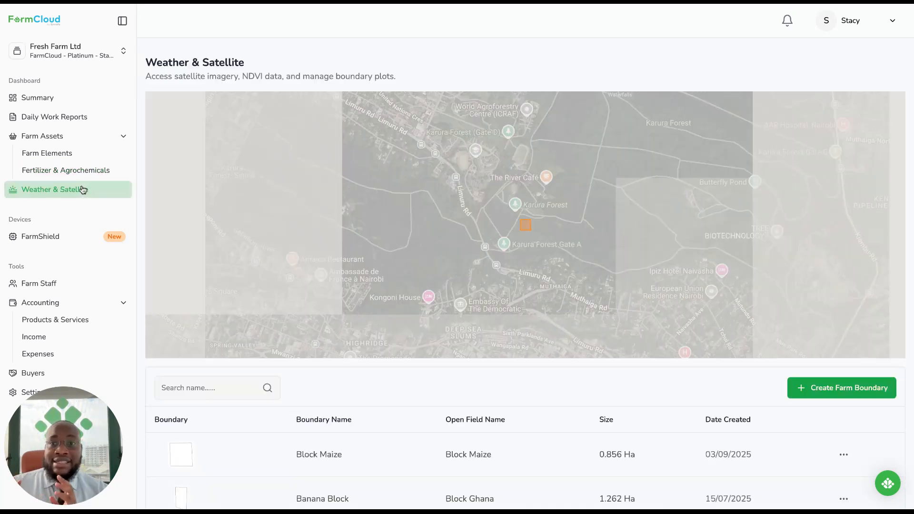
Step: Review Block Maize's daily forecast, historical weather and satellite NDVI data
scroll(down, 3)
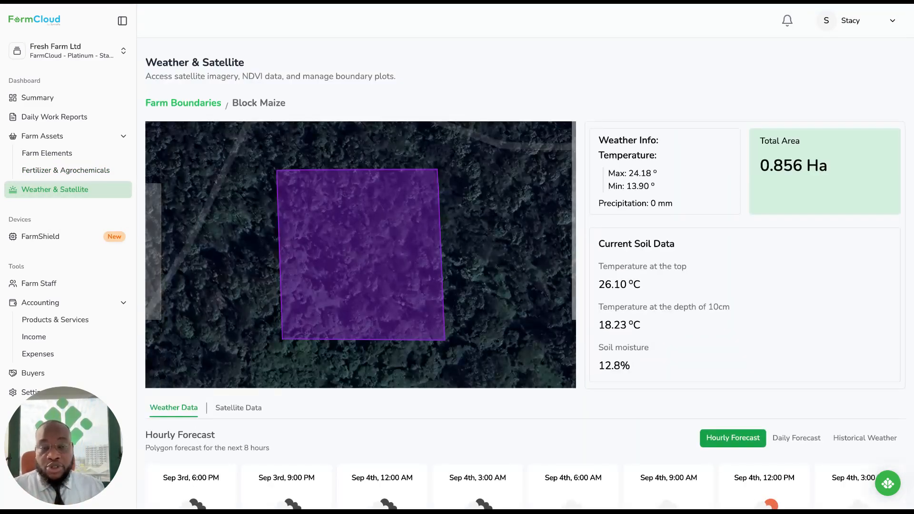
scroll(down, 3)
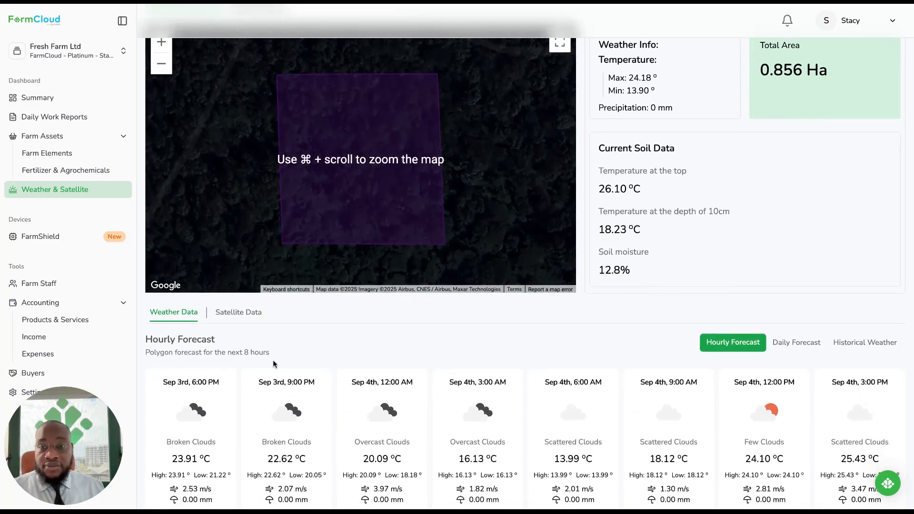
click(796, 342)
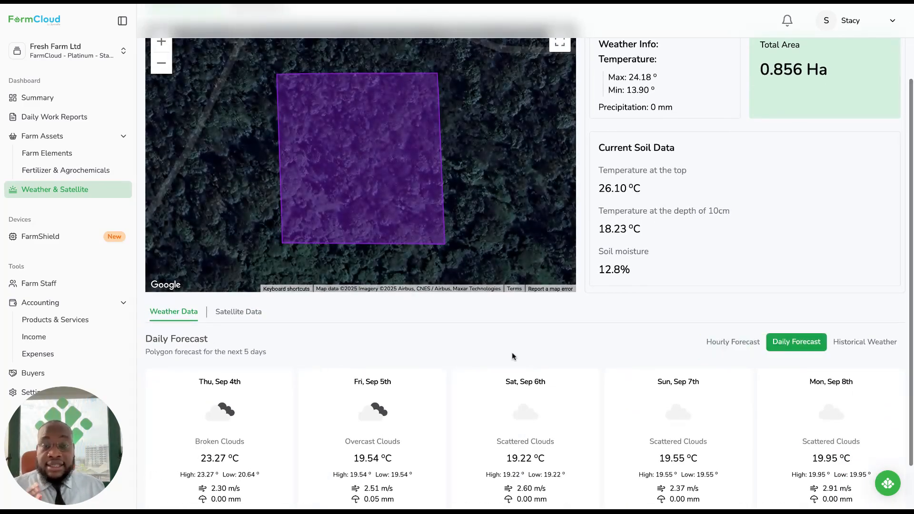
mouse_move(874, 352)
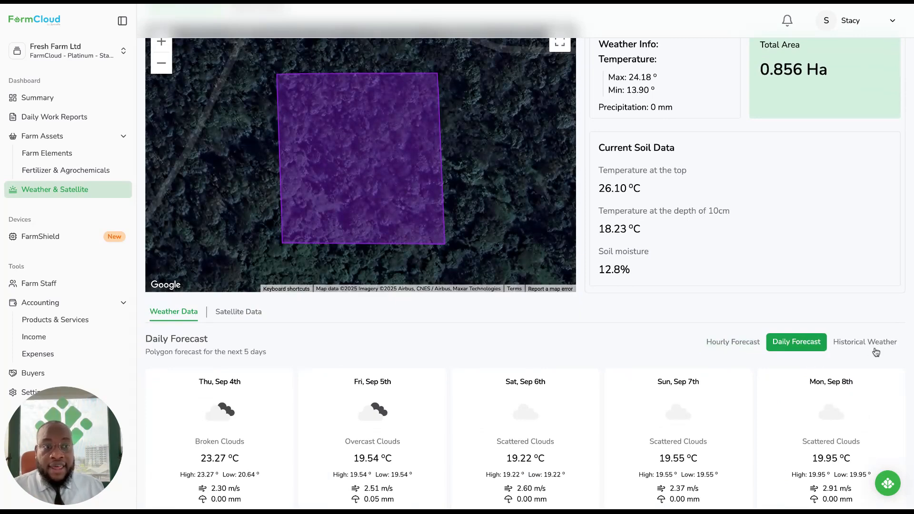
click(865, 341)
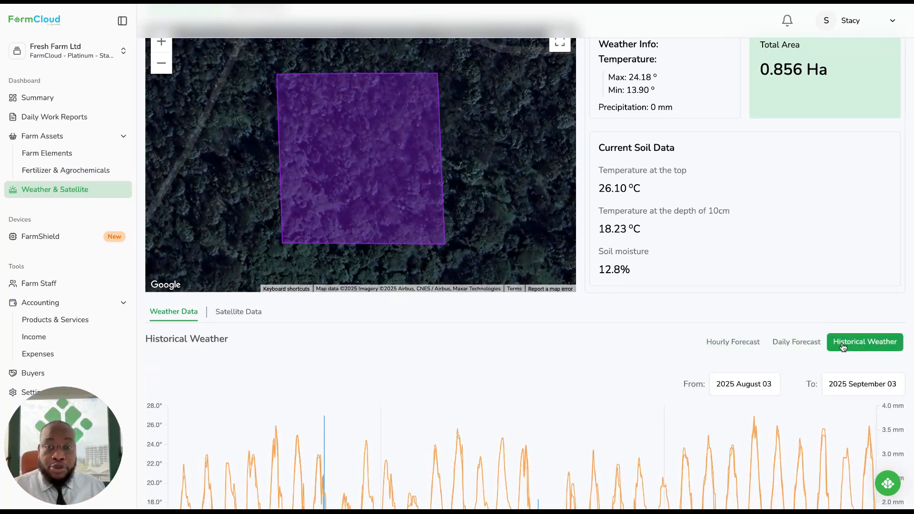
click(238, 373)
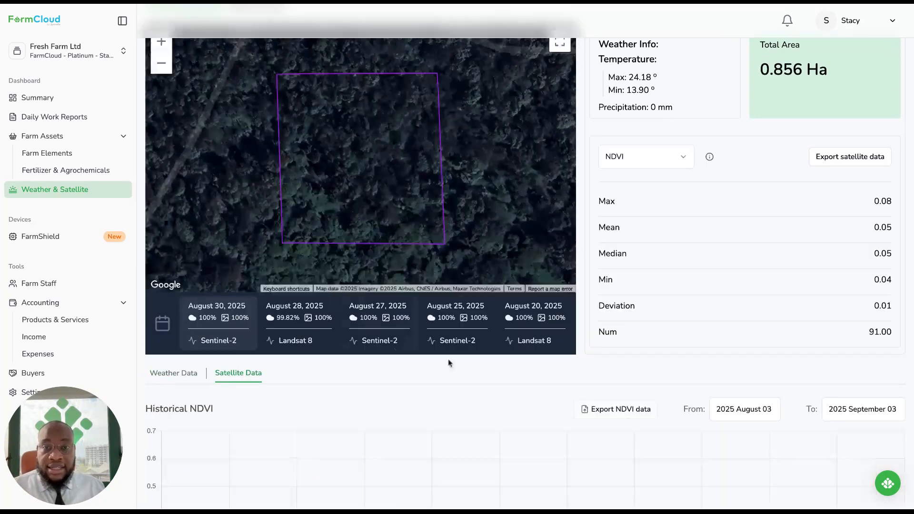
Step: Switch the boundary's satellite statistics to the EVI index, then go to Farm Staff
click(645, 180)
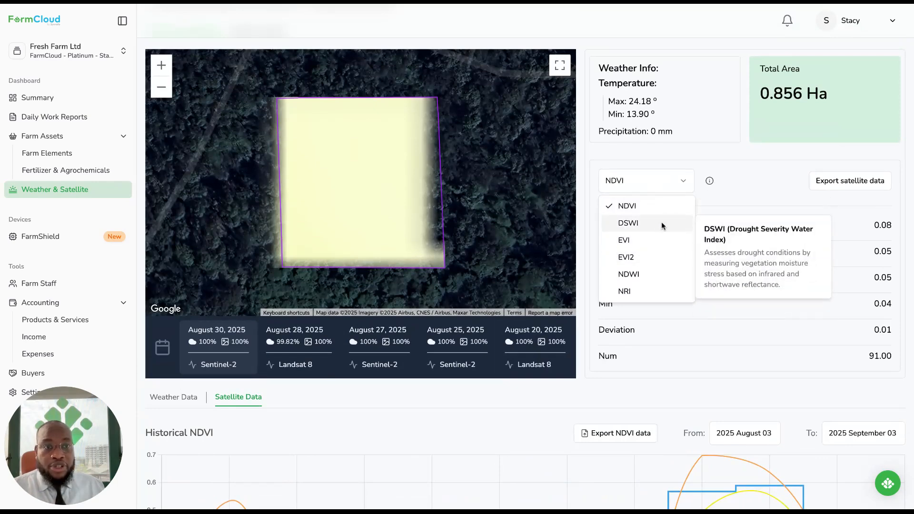
mouse_move(624, 240)
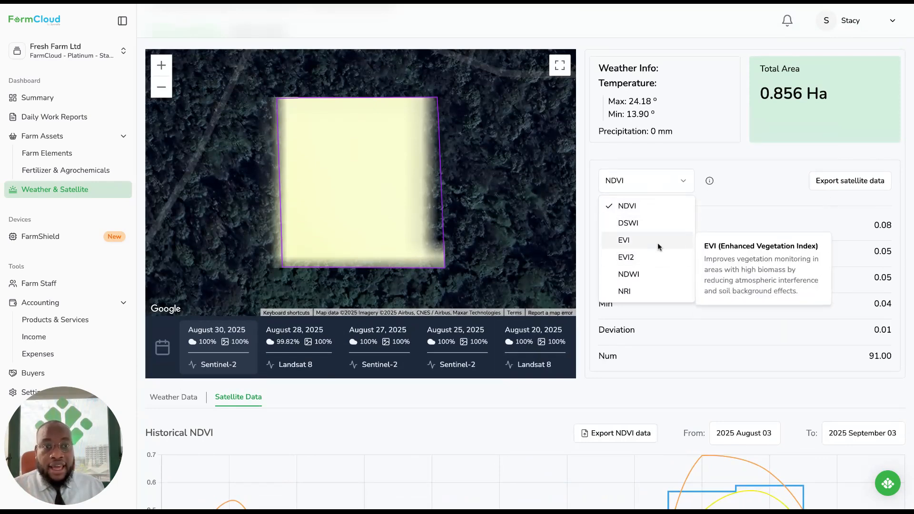
click(624, 240)
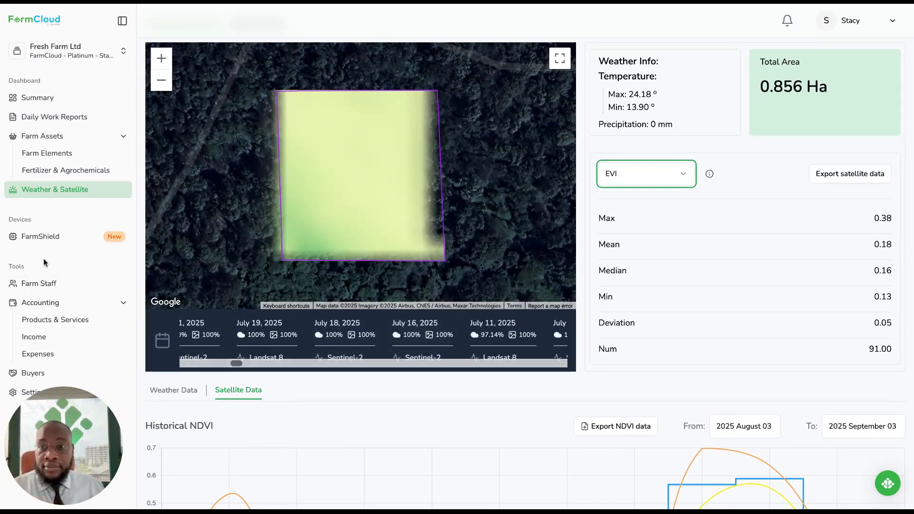
click(38, 283)
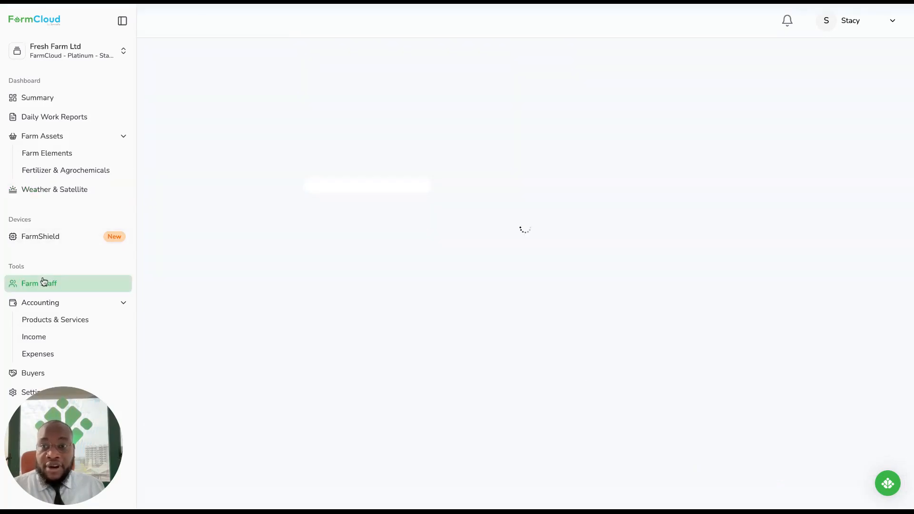
Step: Review the farm's active users, then go to Products & Services
click(39, 284)
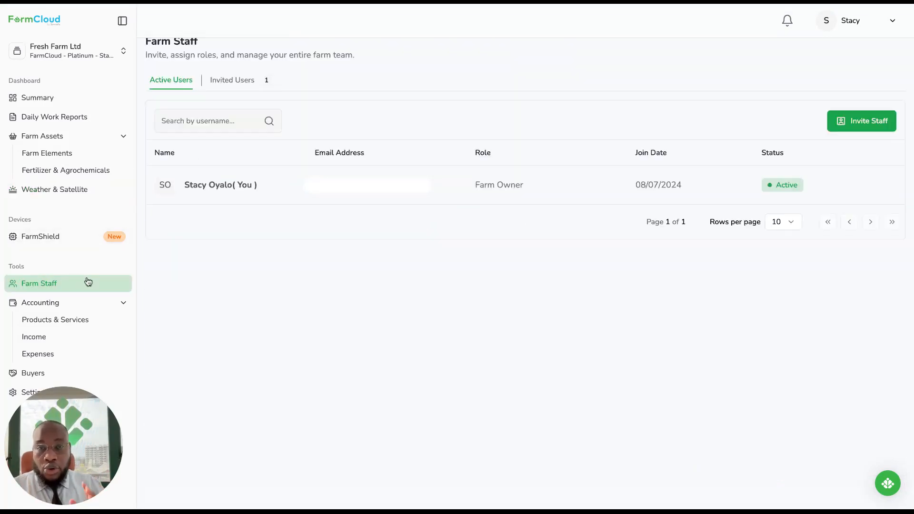
mouse_move(342, 238)
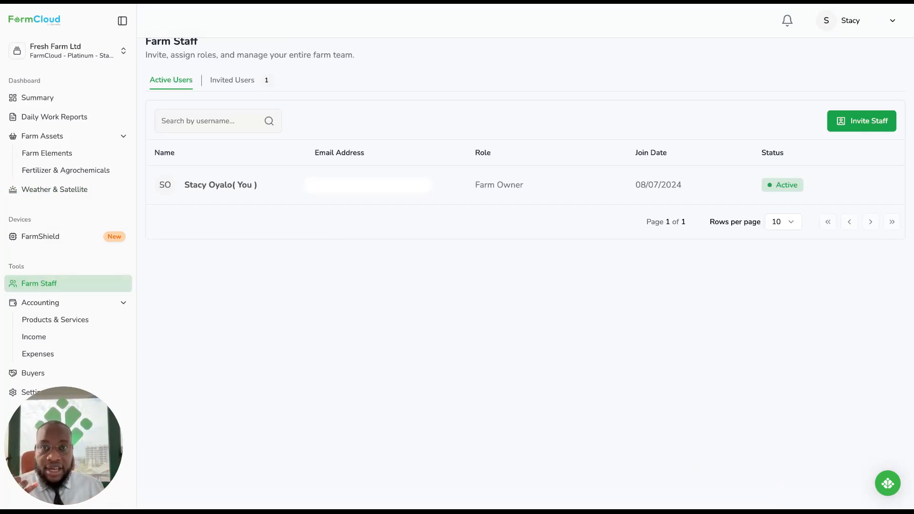
mouse_move(125, 315)
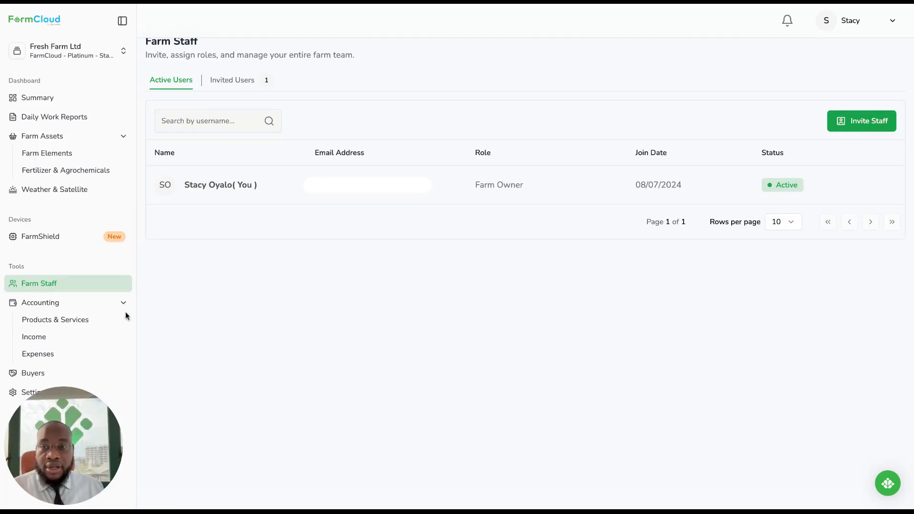
click(55, 320)
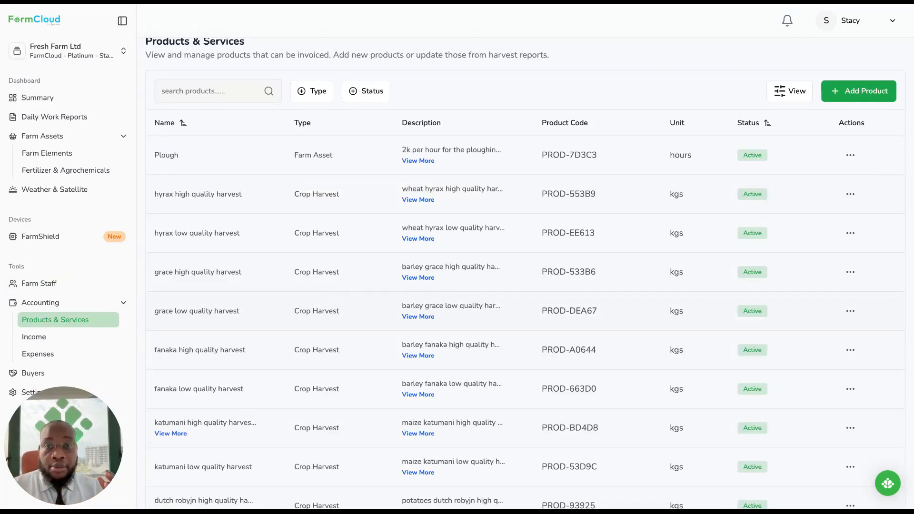
mouse_move(295, 258)
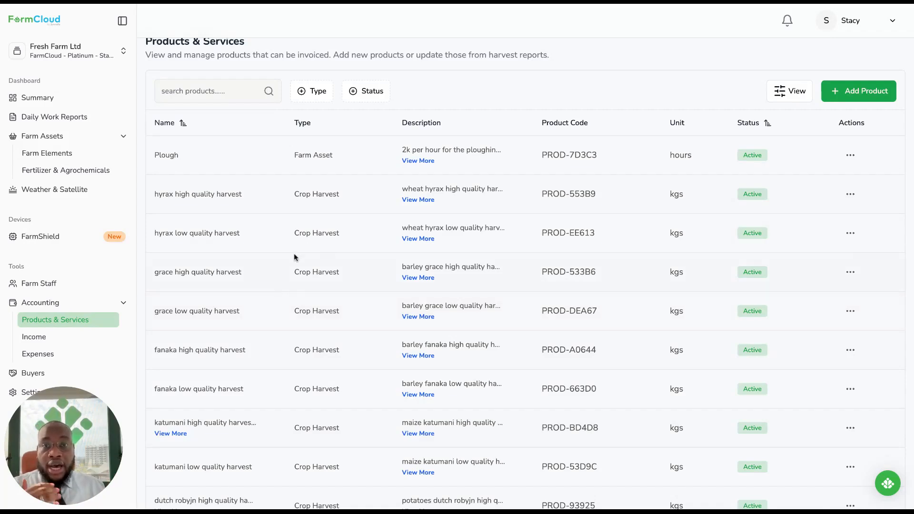
mouse_move(198, 326)
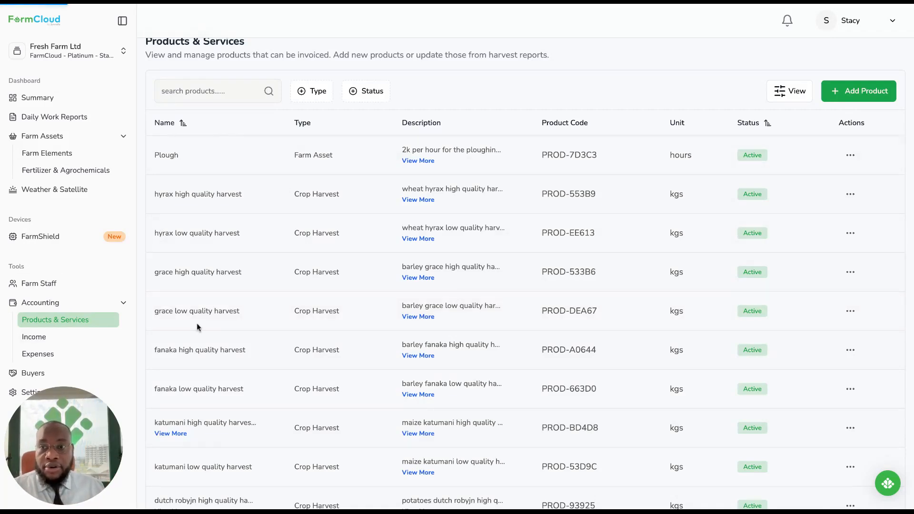
Step: Go to the Income page with its invoice counts and list
click(34, 336)
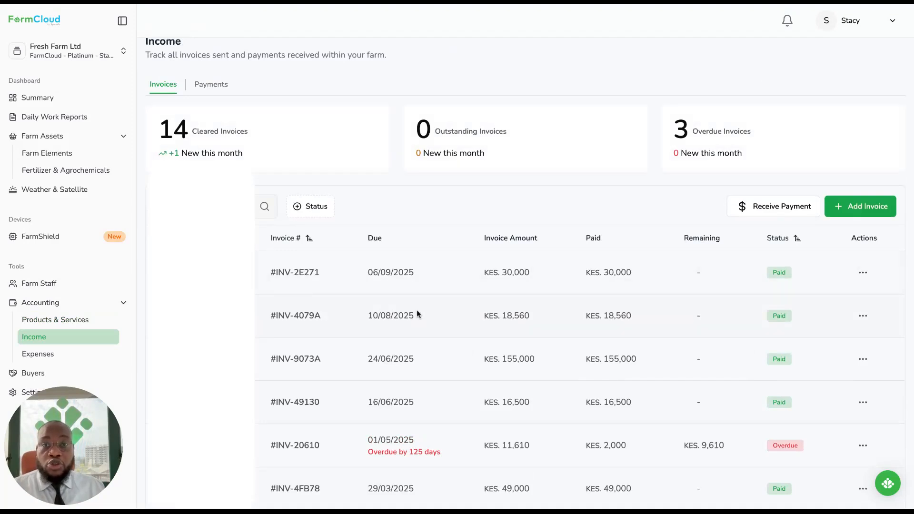
Step: View the payments received under Income, then go to Expenses
click(210, 83)
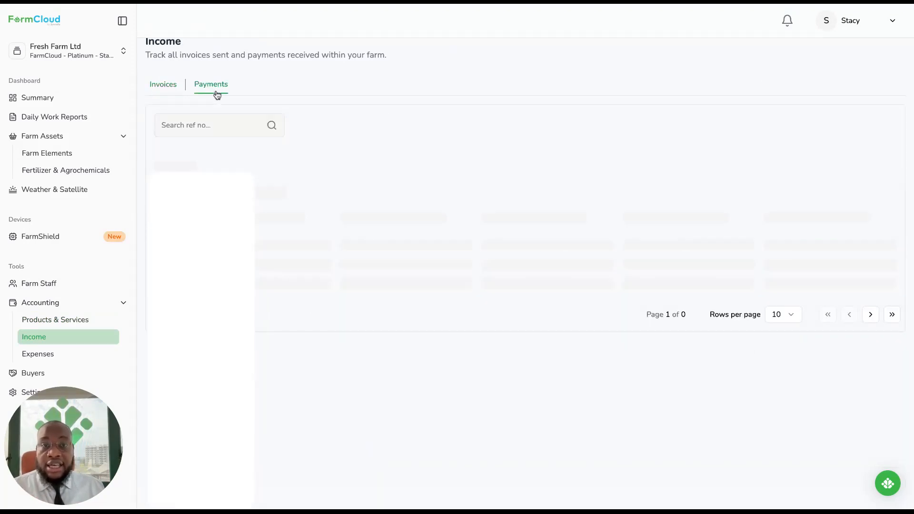
click(210, 85)
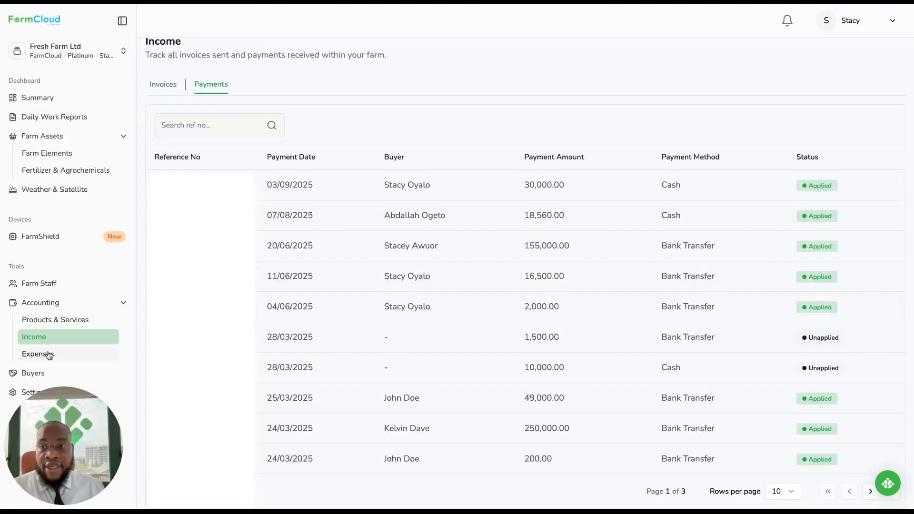
click(38, 354)
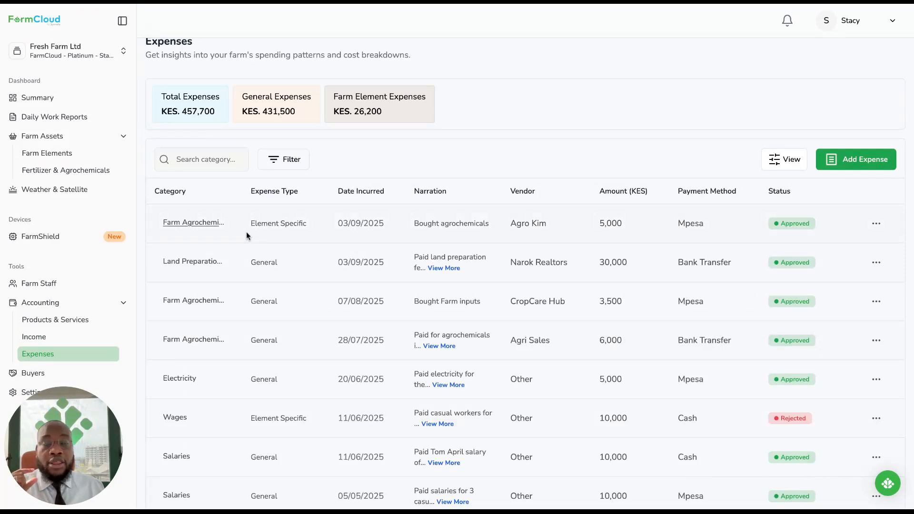
Step: Review the buyers list and a buyer's invoices, then go to FarmShield devices
click(32, 373)
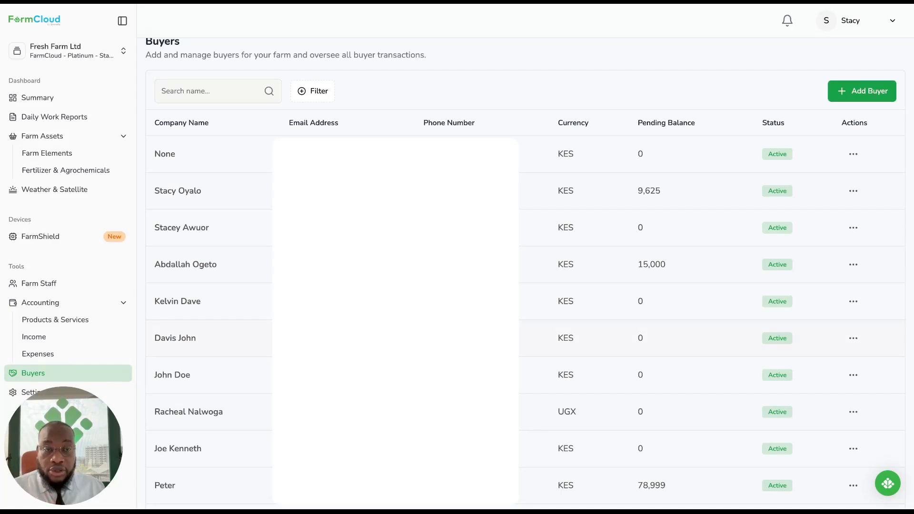
mouse_move(801, 277)
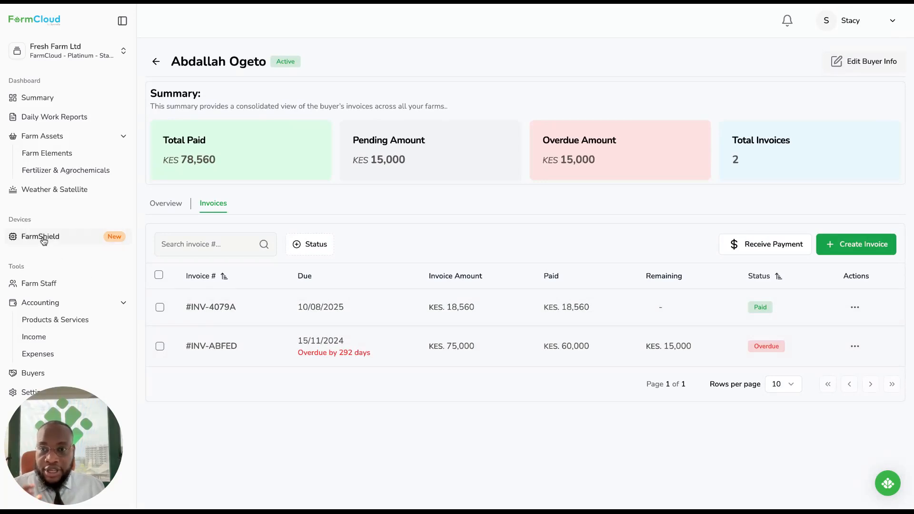
click(40, 236)
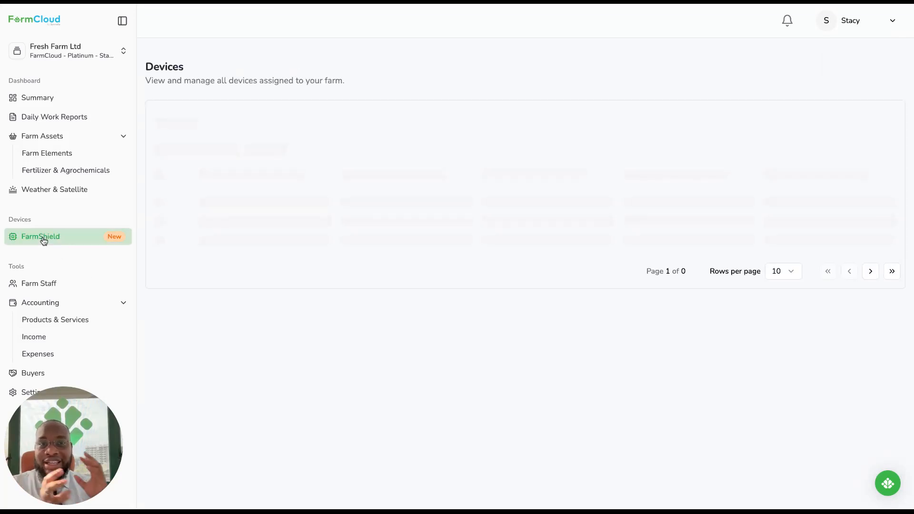
Step: Review the FarmShield page showing no assigned devices, then return to the Summary dashboard
click(40, 236)
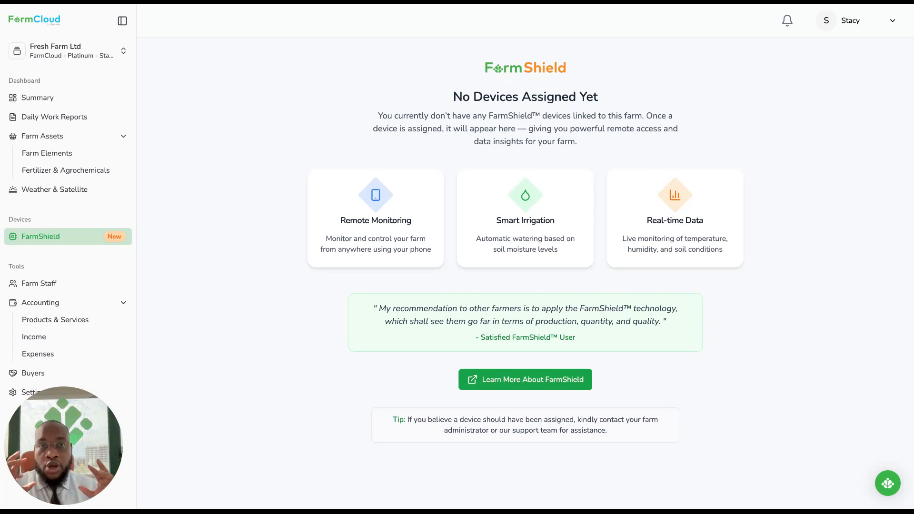
mouse_move(316, 159)
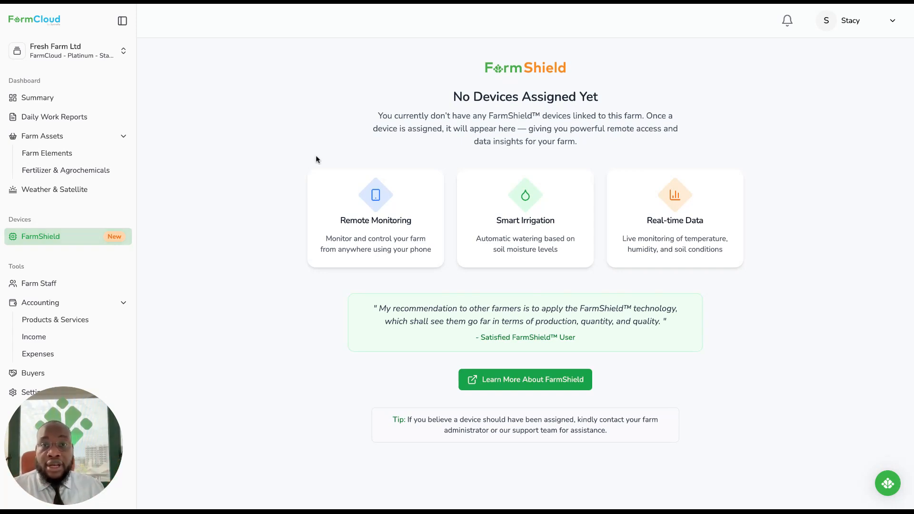
mouse_move(390, 219)
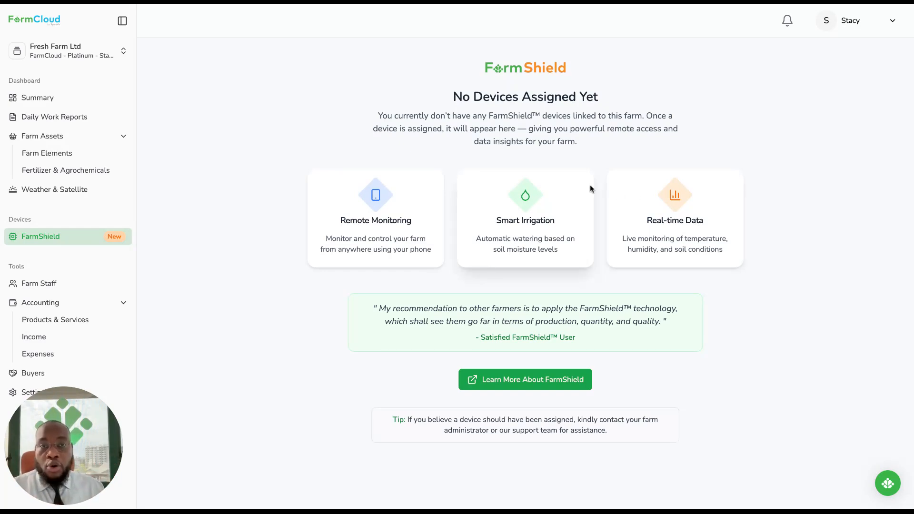
click(37, 98)
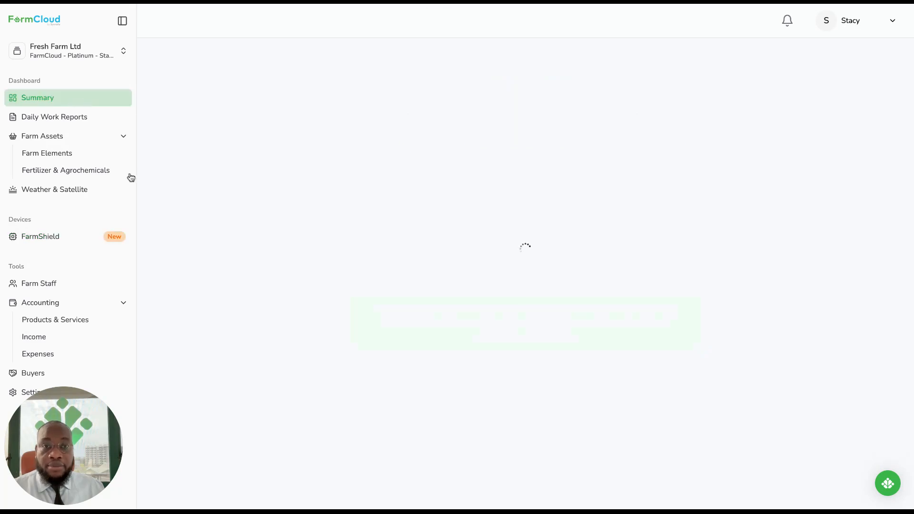